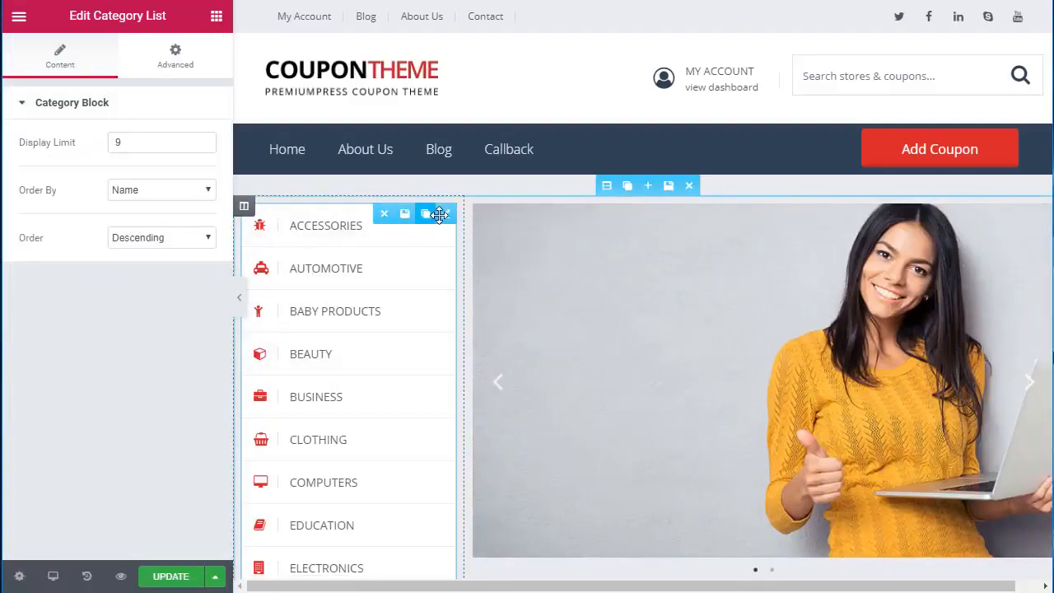
Step: Set the Category List widget's Display Limit to 3
type("3")
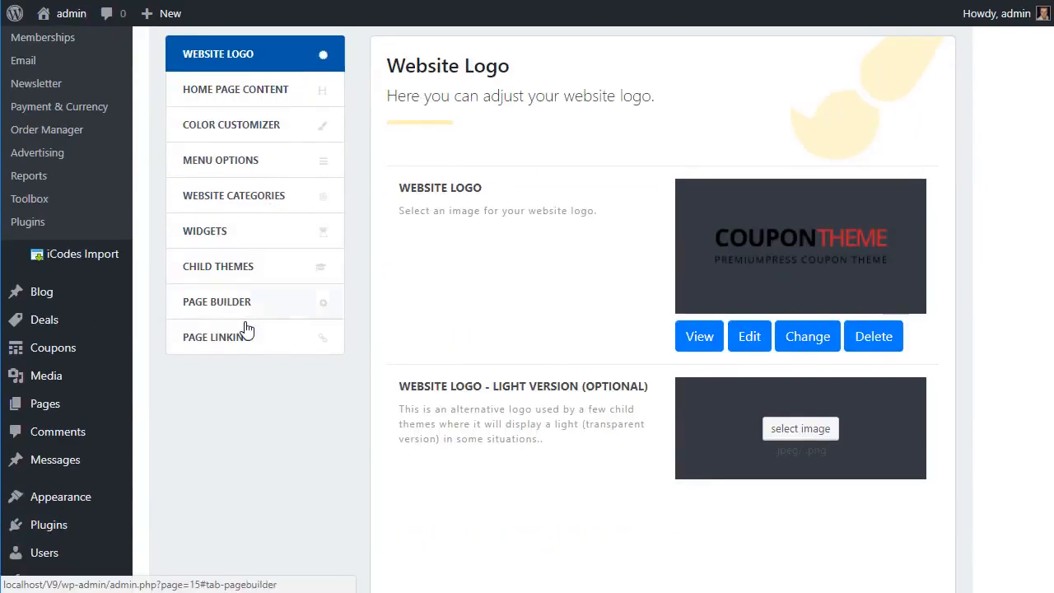
Step: Add the Stores widget to the homepage and browse down to the coupon listings and Latest News
left_click(216, 301)
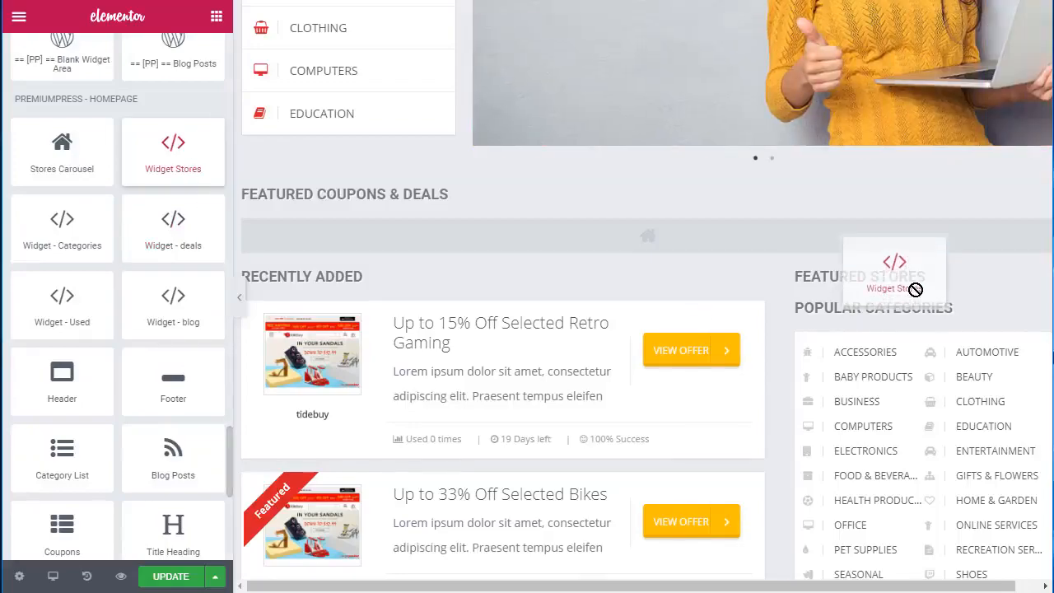
left_click(20, 18)
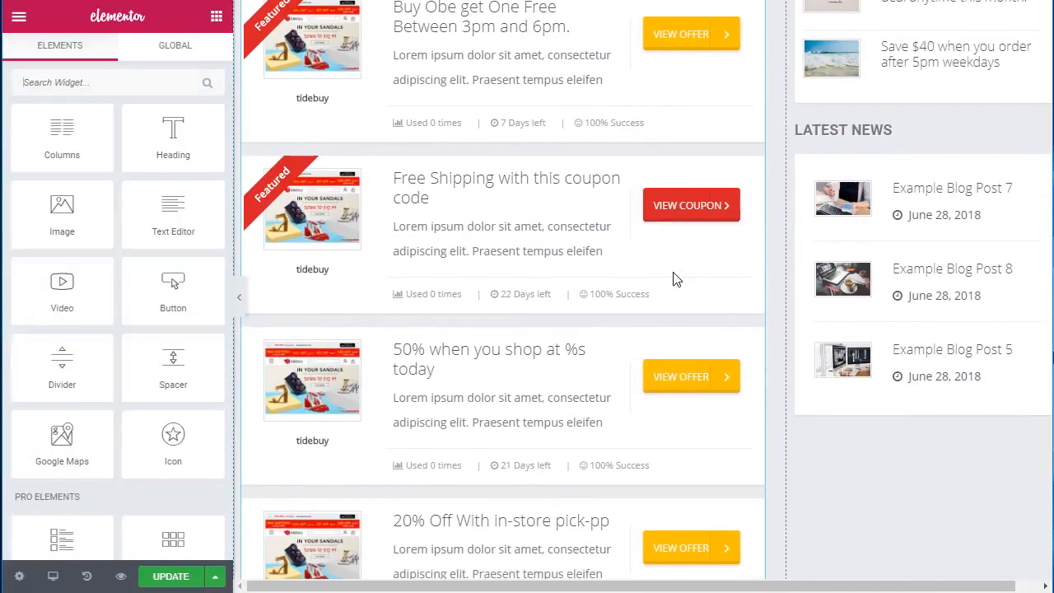
scroll("down", 3)
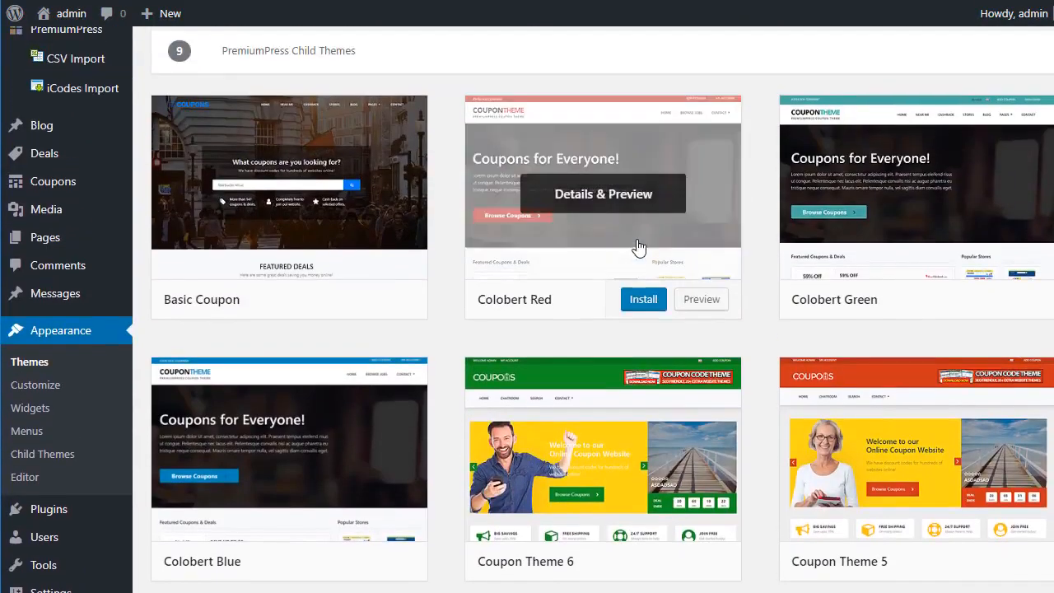
Step: View the Colobert Red child theme's Details & Preview and scroll through it
left_click(603, 194)
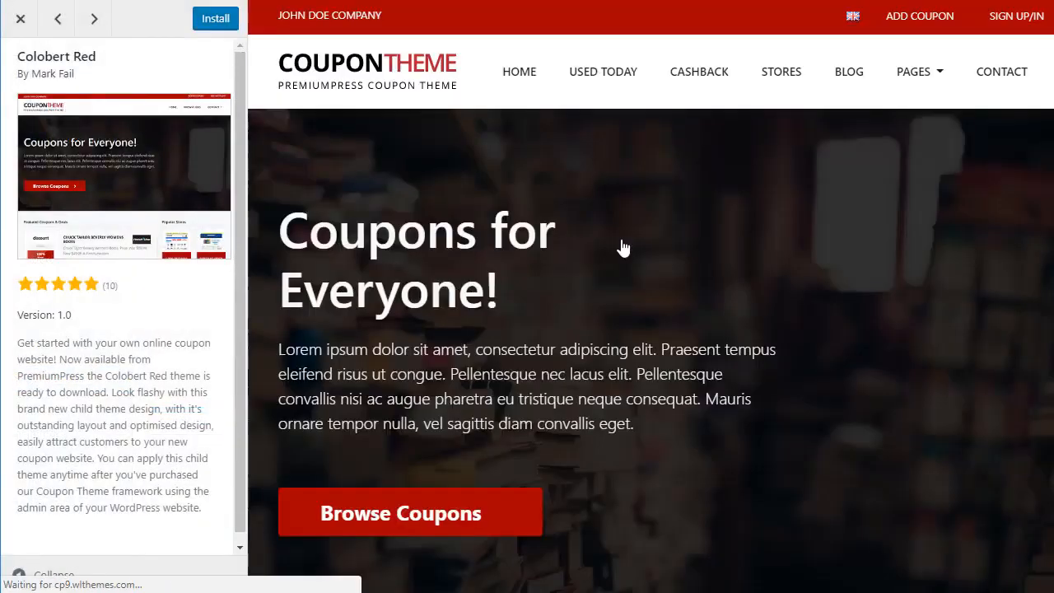
scroll("down", 3)
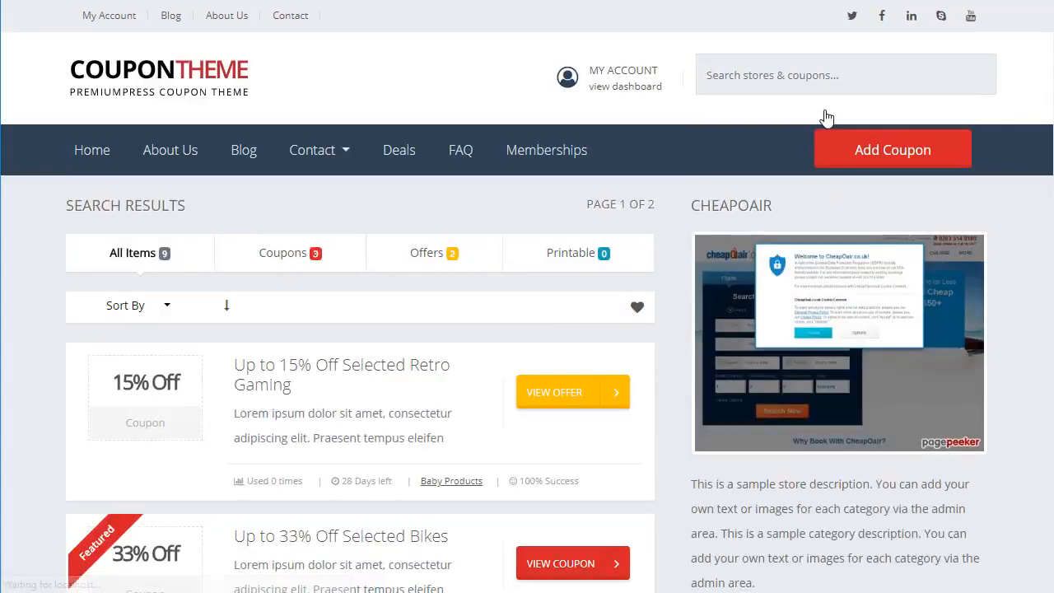
Step: Reveal the SALE2018 code for the 15% off offer, then visit the My Account dashboard
scroll("down", 3)
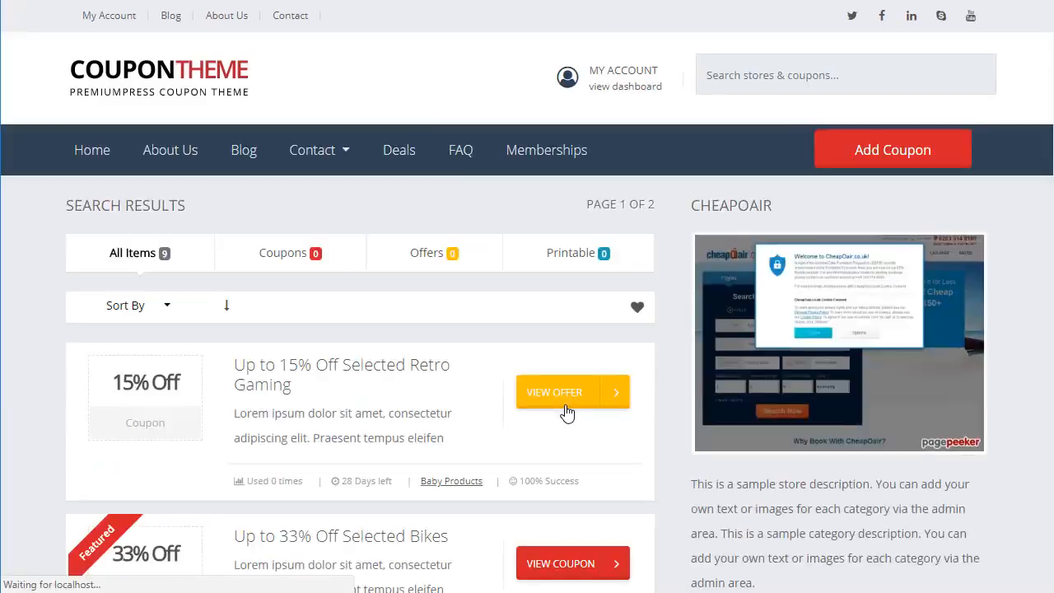
left_click(571, 392)
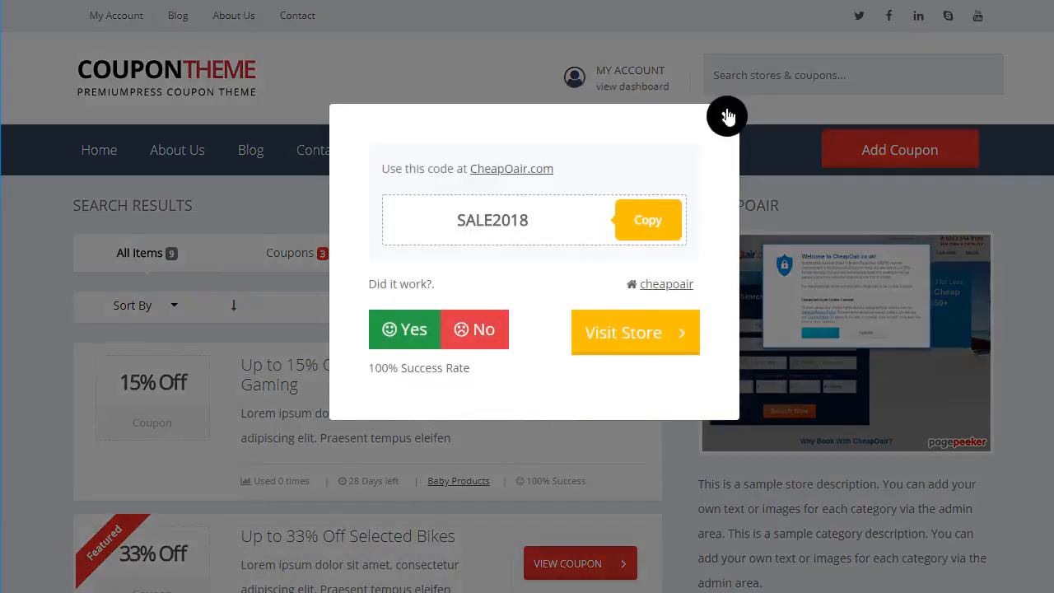
left_click(728, 115)
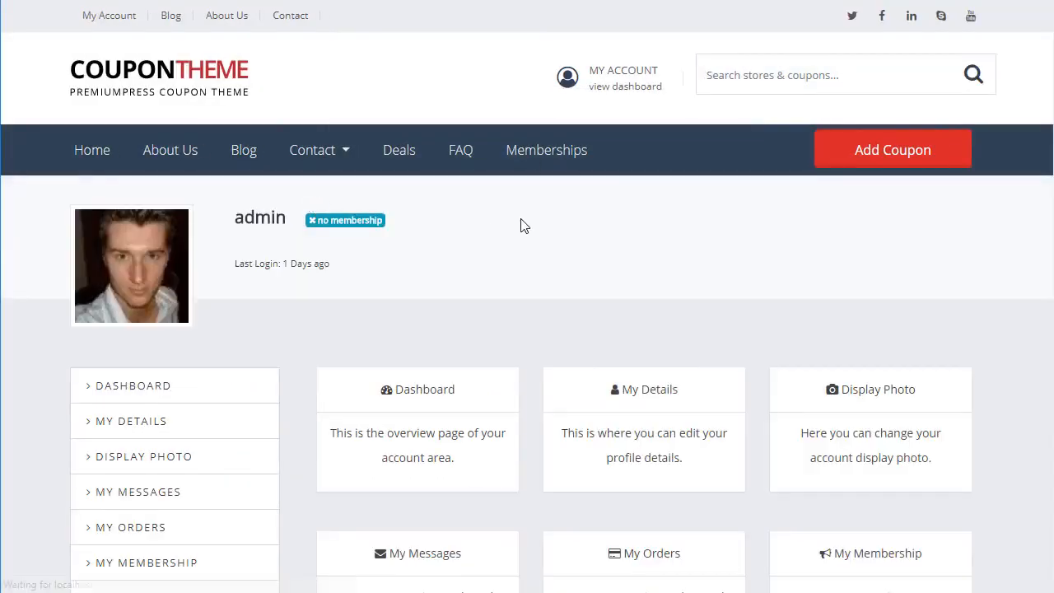
Step: Visit the Memberships pricing, About Us and Add Coupon pages, ending at the PremiumPress dashboard
left_click(546, 150)
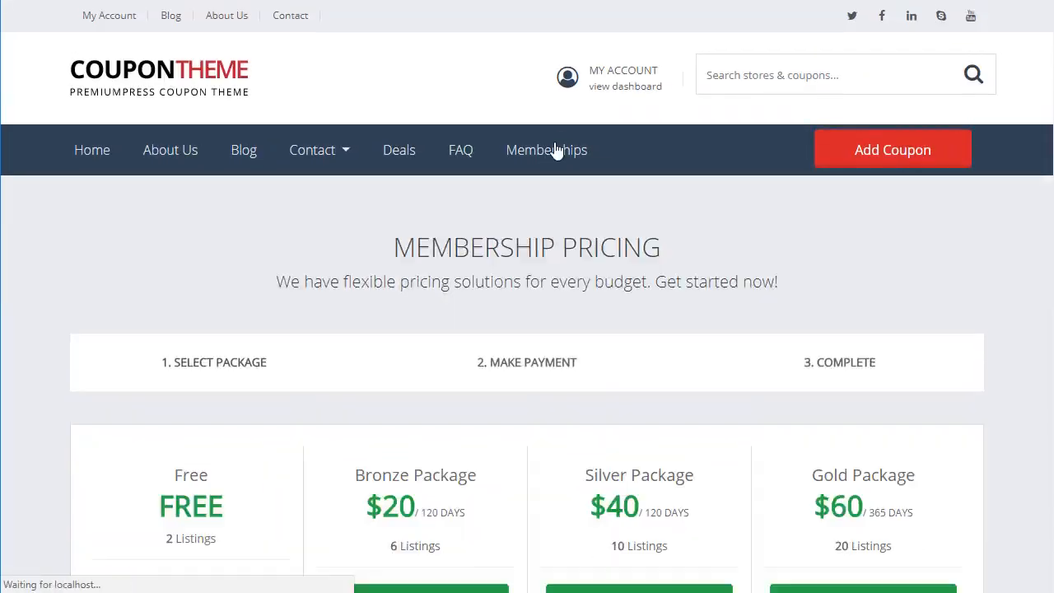
left_click(243, 150)
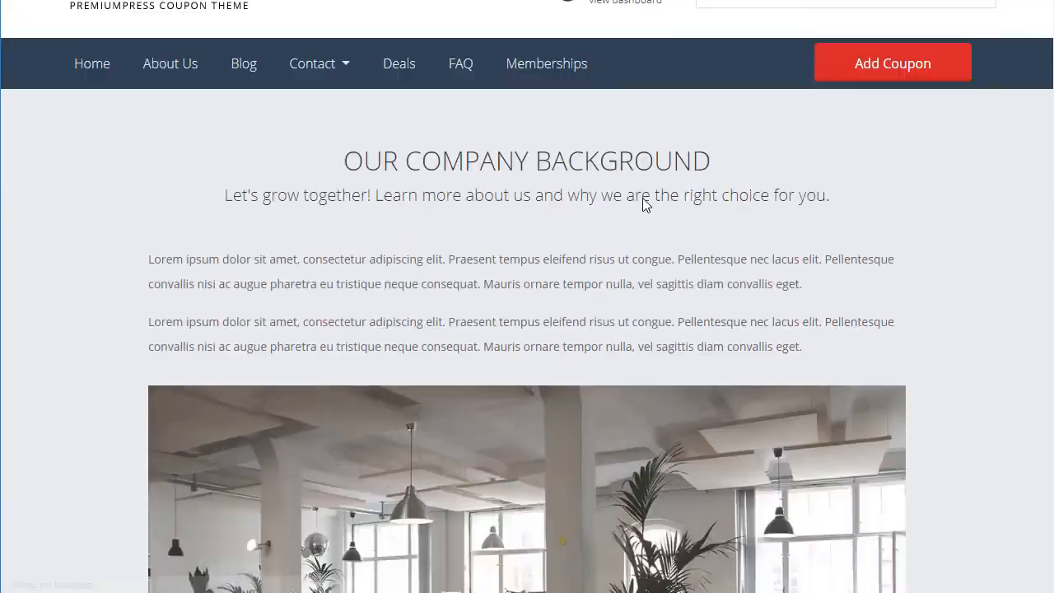
left_click(892, 62)
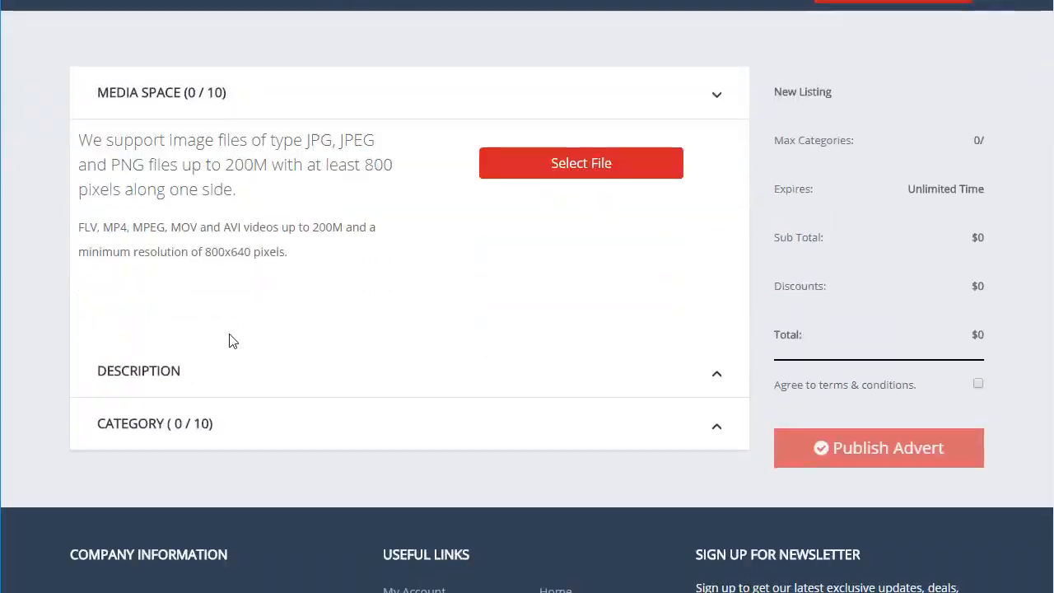
left_click(155, 423)
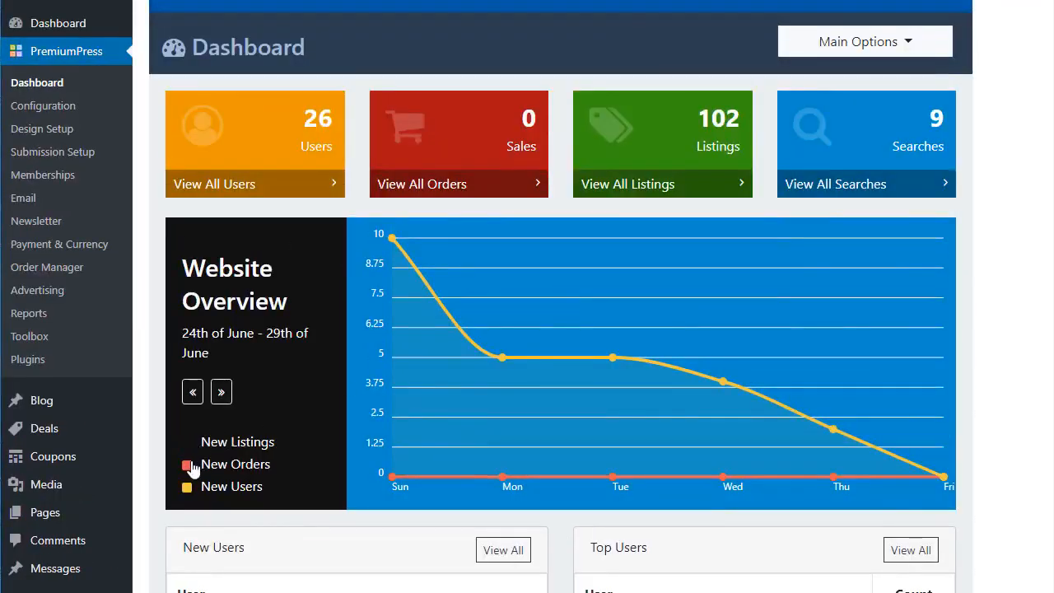
Step: Review the Main Options Configuration and its Page & Button Links settings
left_click(864, 41)
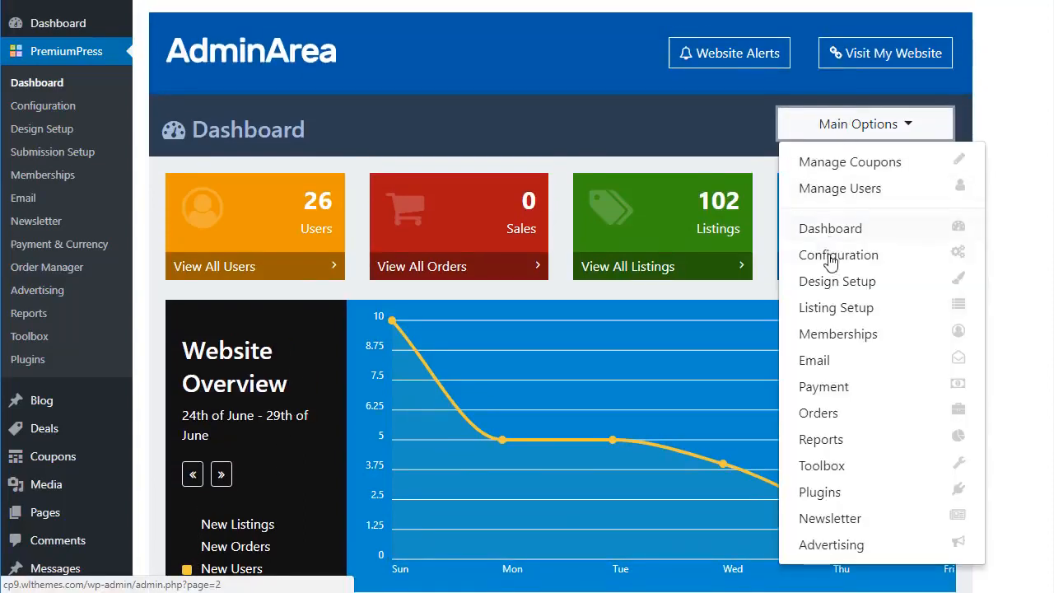
left_click(836, 254)
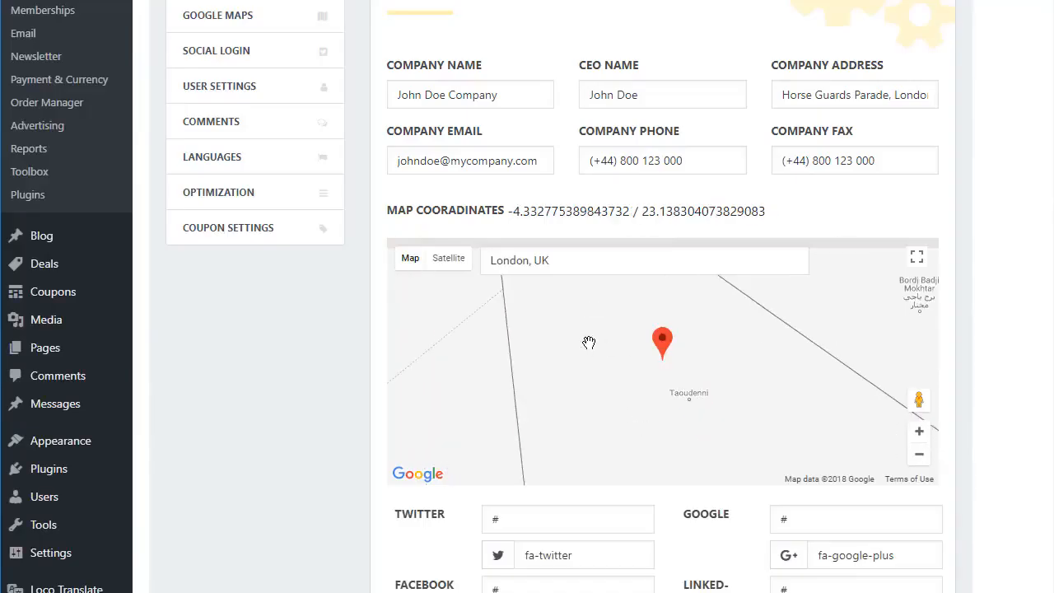
left_click(237, 145)
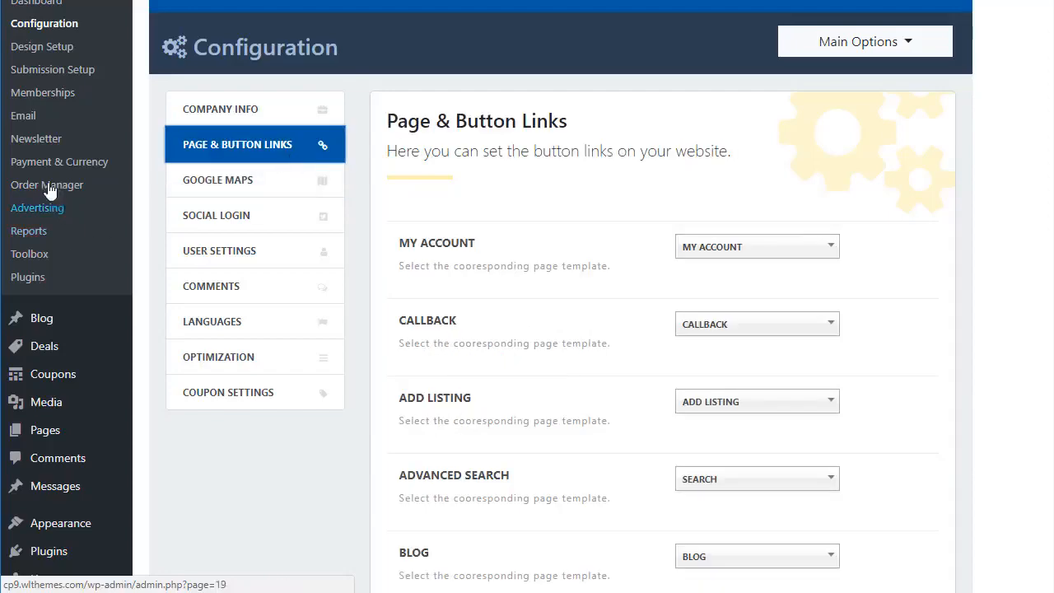
mouse_move(53, 374)
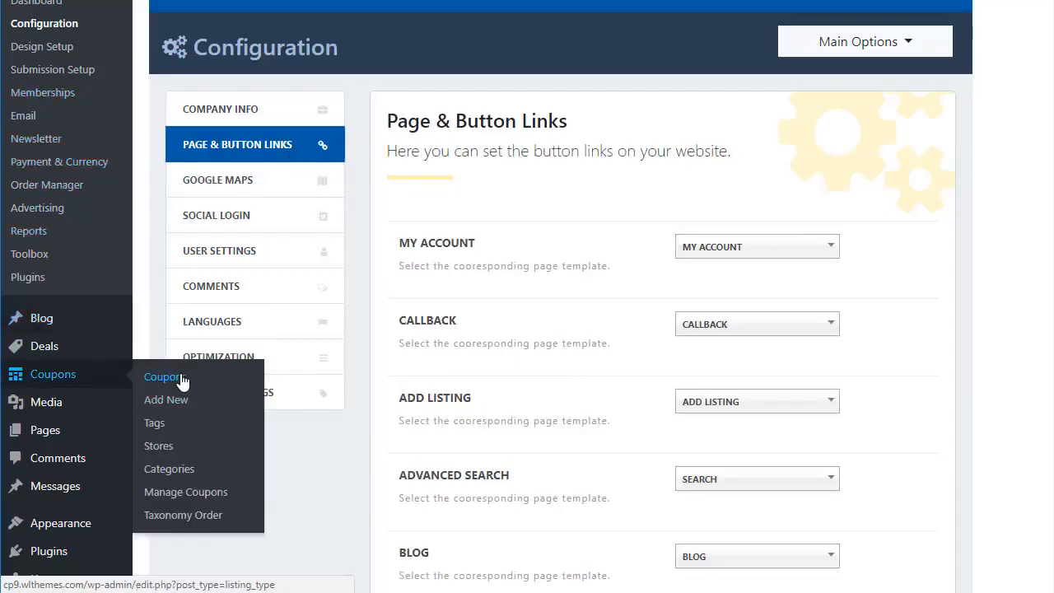
Step: List all coupons and sort them by the Page Views column
left_click(161, 376)
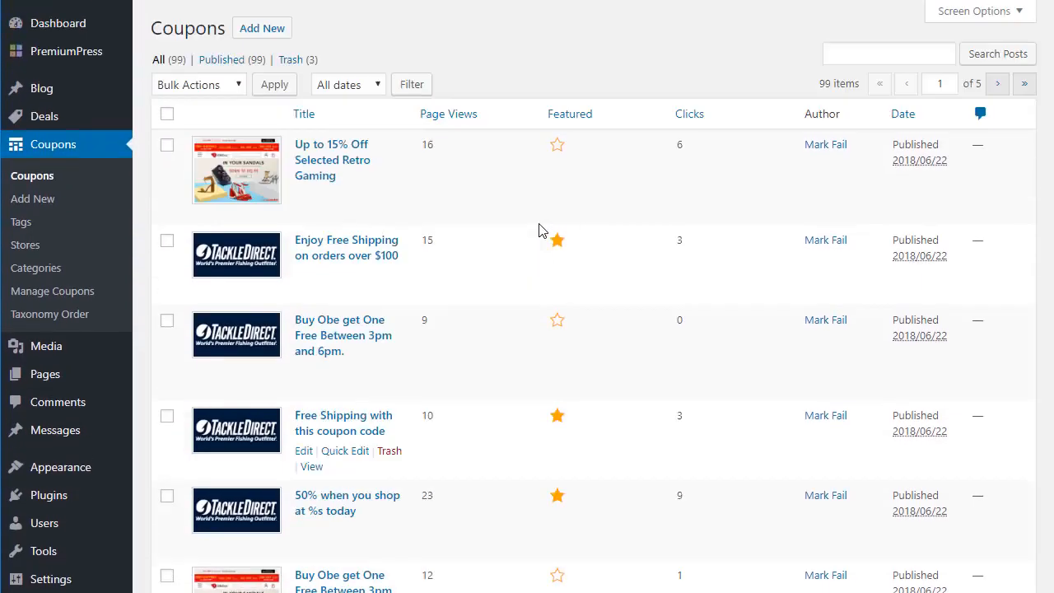
left_click(447, 113)
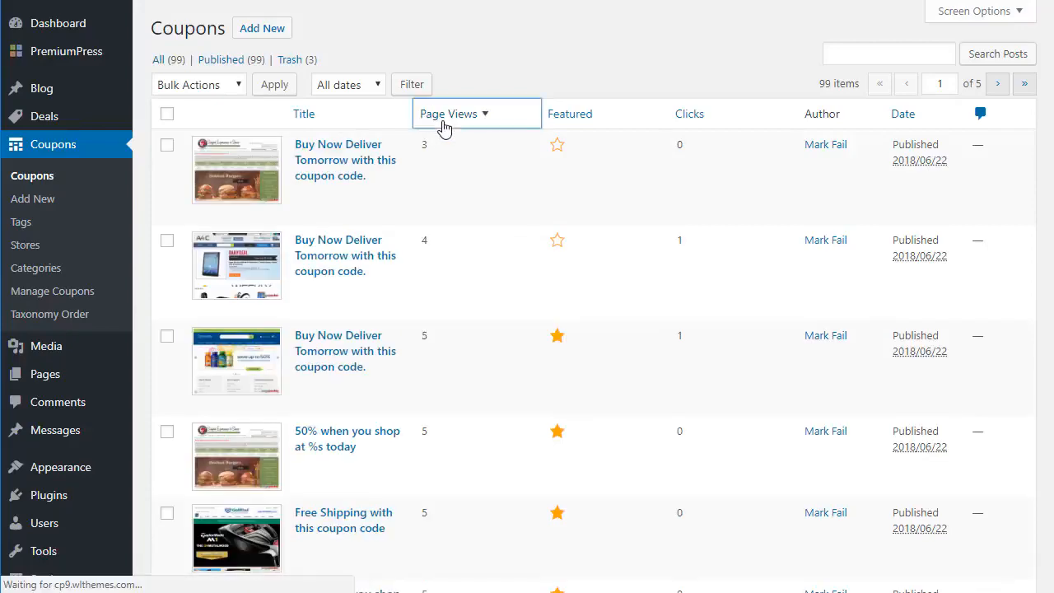
left_click(447, 114)
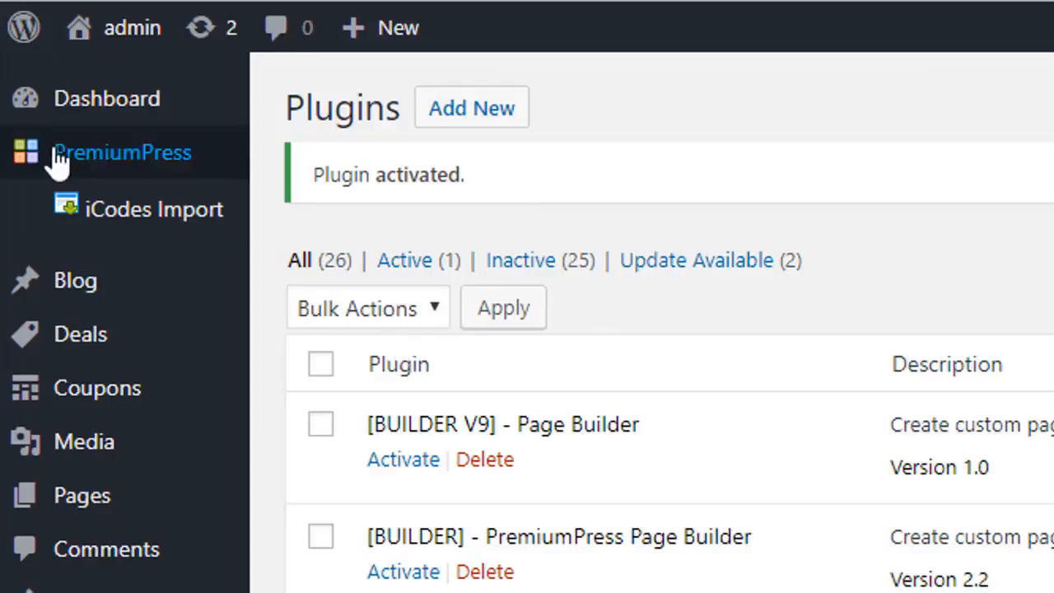
mouse_move(157, 217)
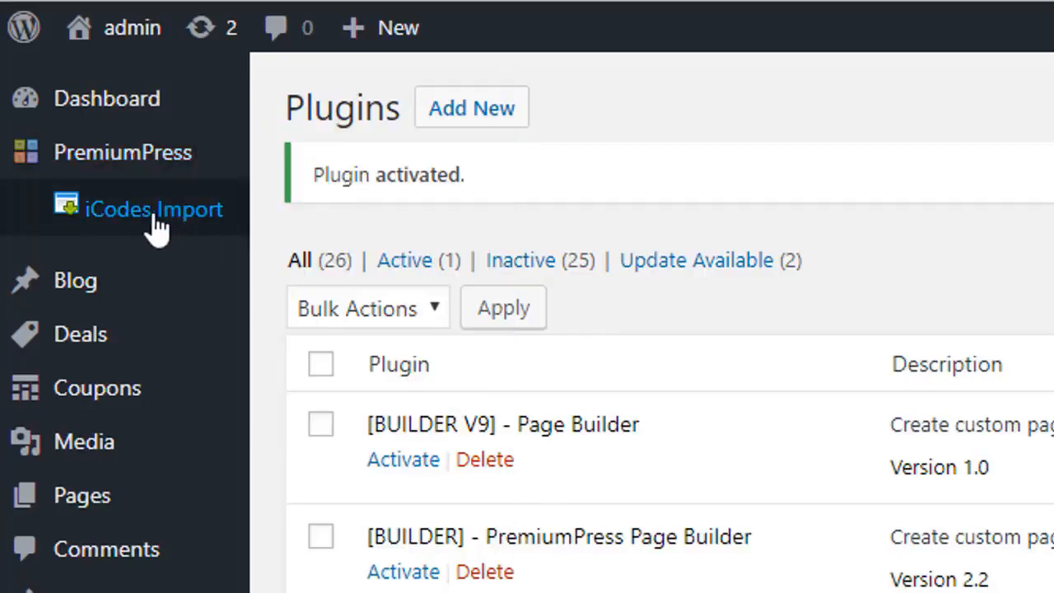
Step: Go to the iCodes Import tool under PremiumPress in the admin sidebar
left_click(155, 208)
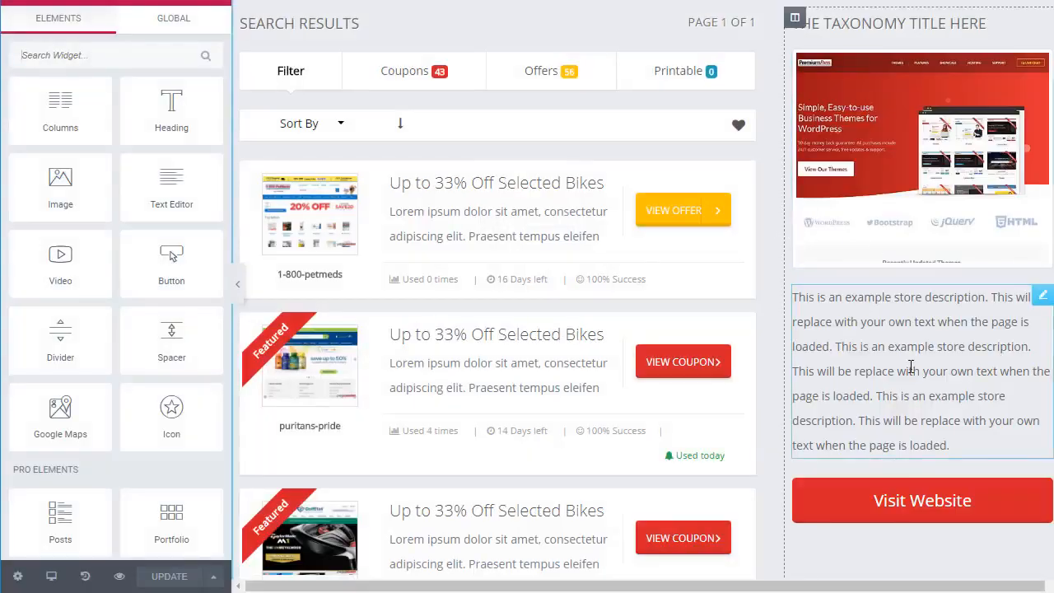
Step: Select the Visit Website button widget to show its title and button CSS settings
left_click(921, 500)
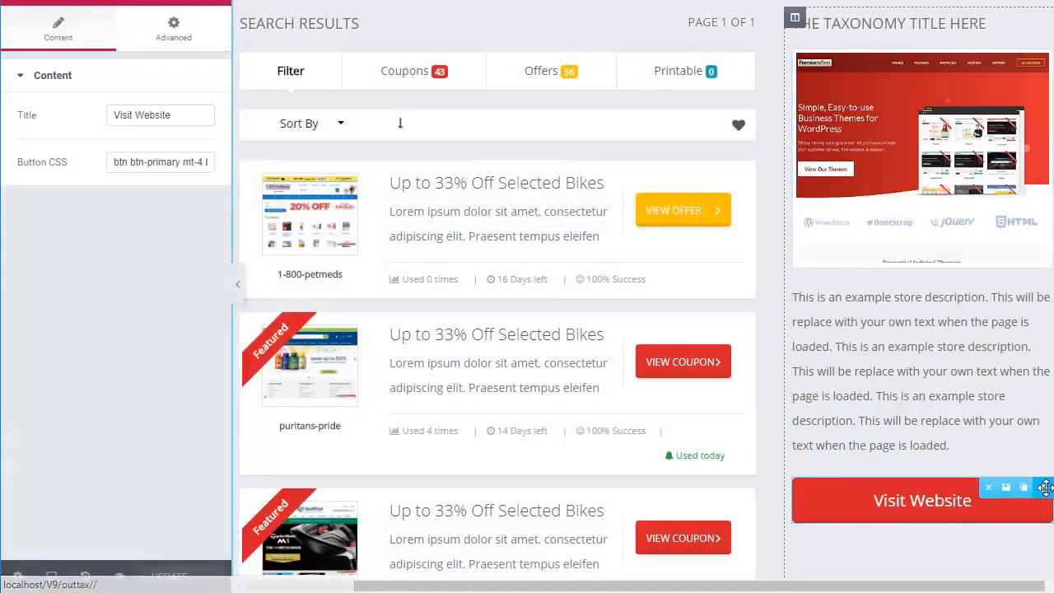